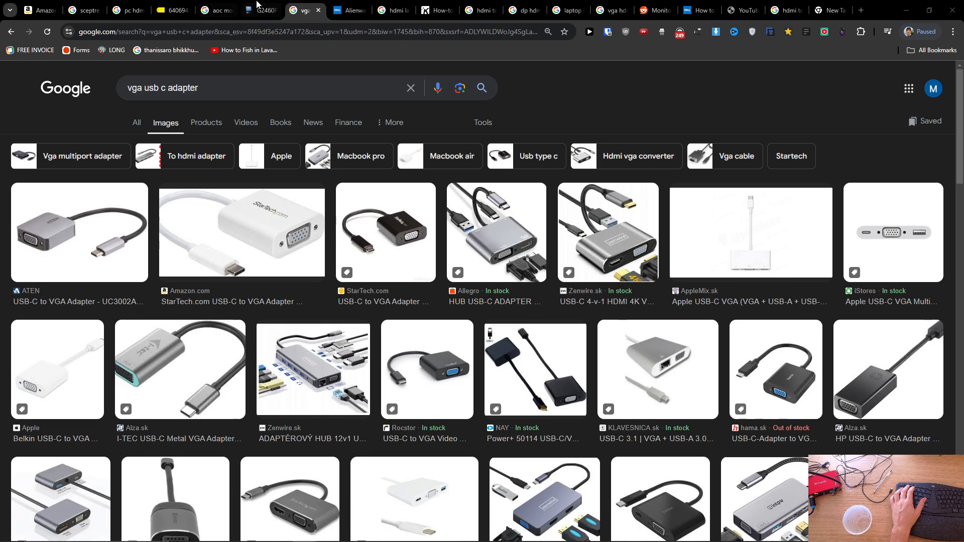
View the AOC G2460 monitor ports photo, then return to the VGA USB-C adapter results
click(264, 10)
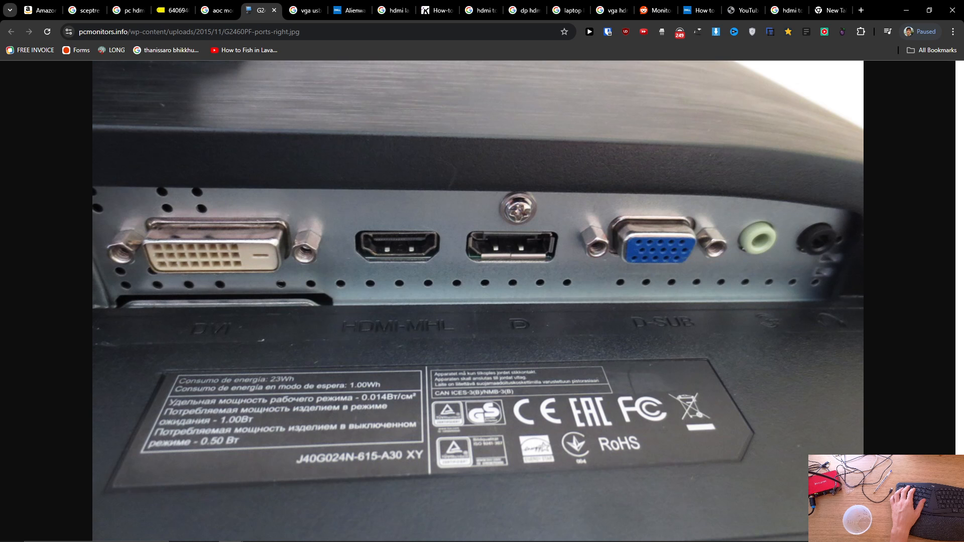
click(394, 273)
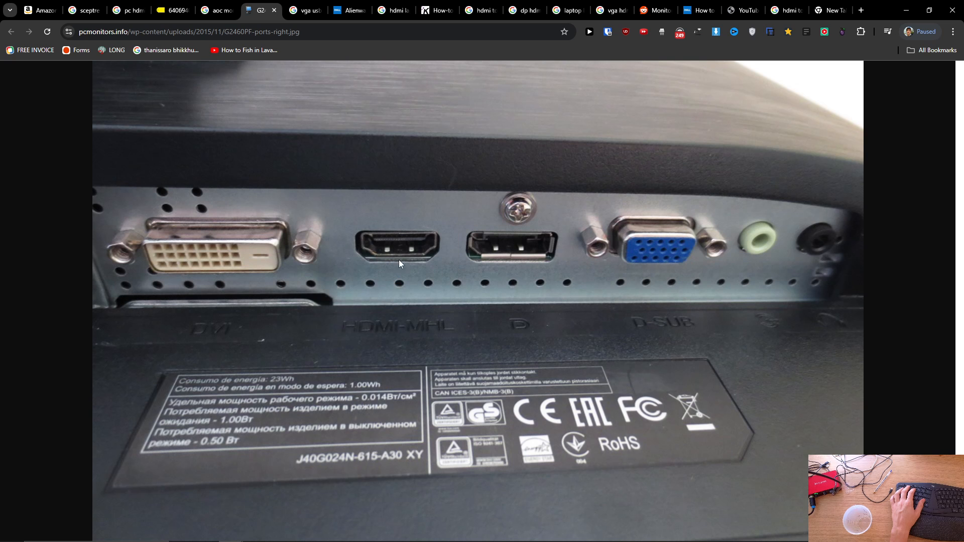
click(305, 9)
text(macbook p)
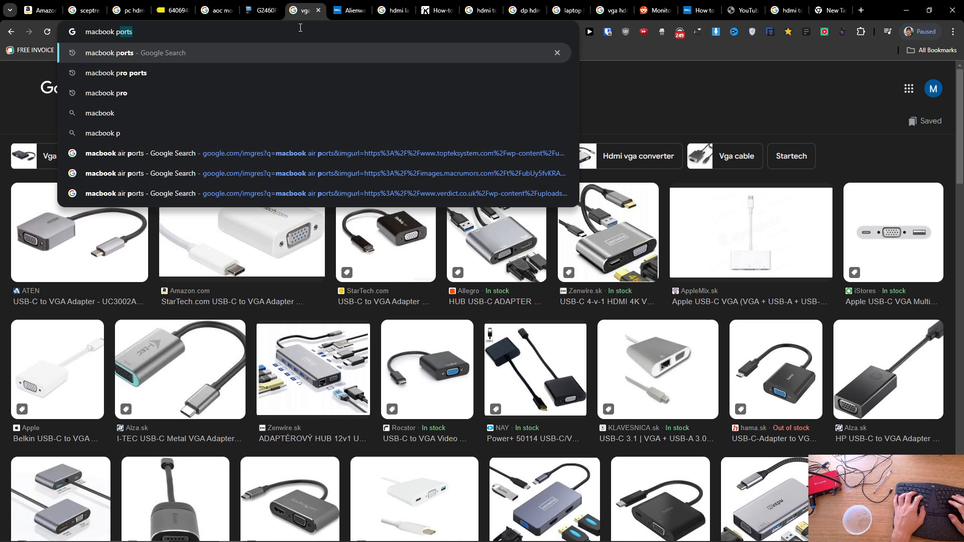
Search images for 'macbook pro ports' and preview the TechCrunch port diagram
click(116, 73)
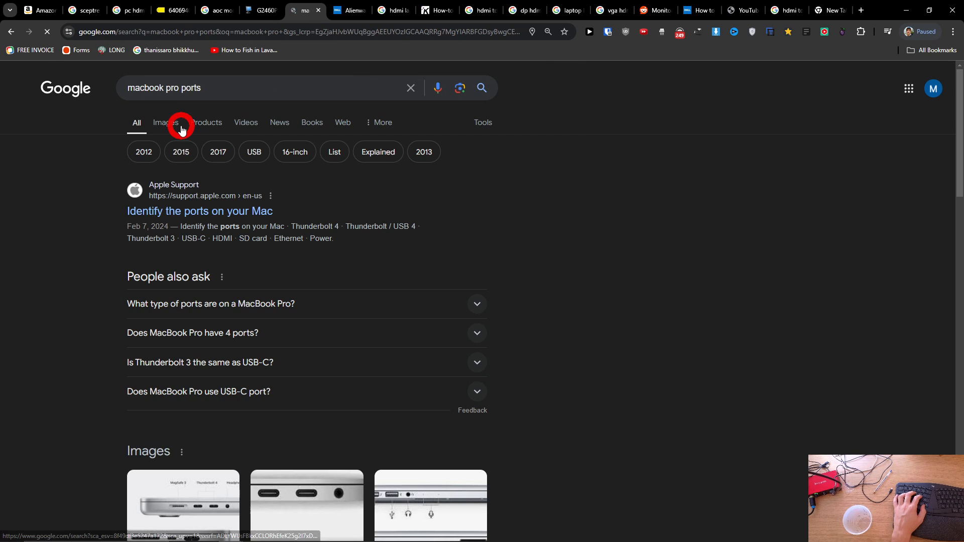
click(166, 123)
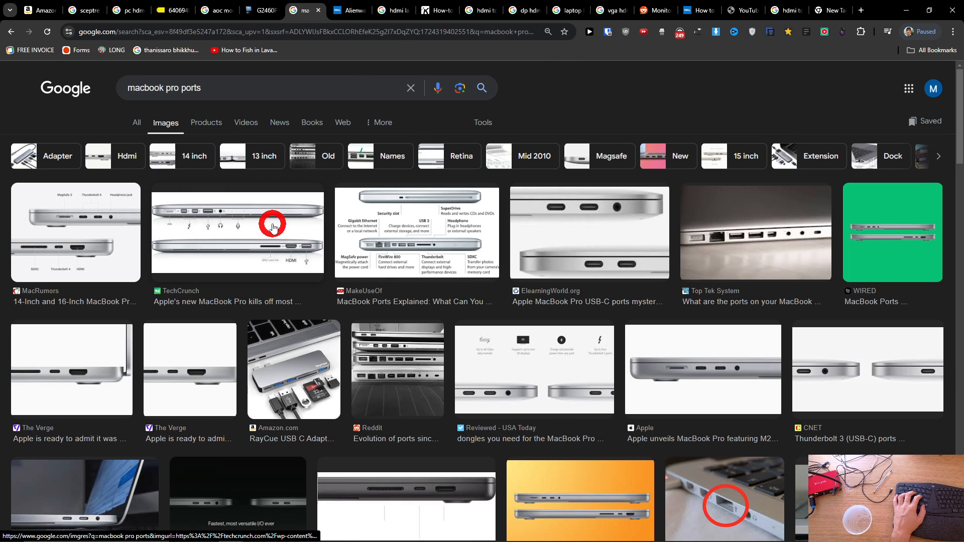
click(273, 230)
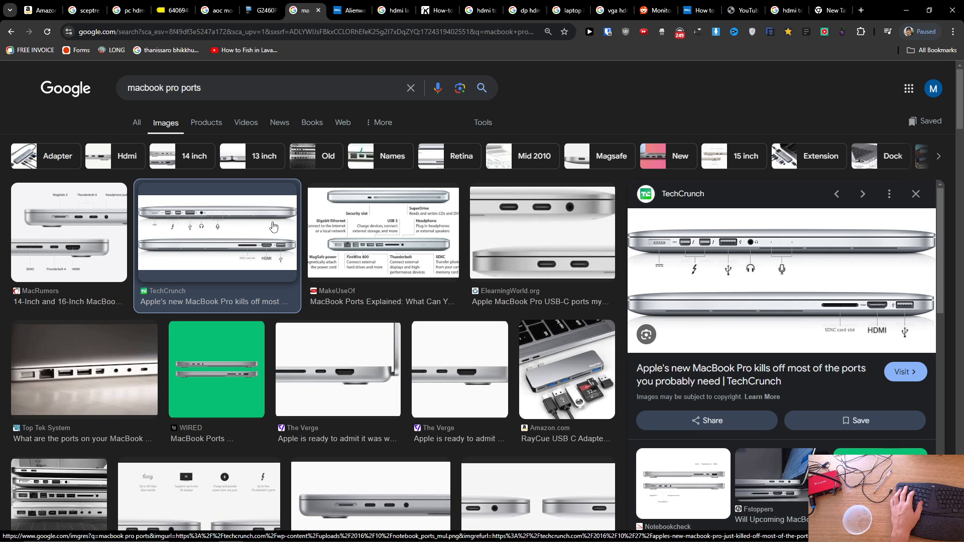
mouse_move(729, 252)
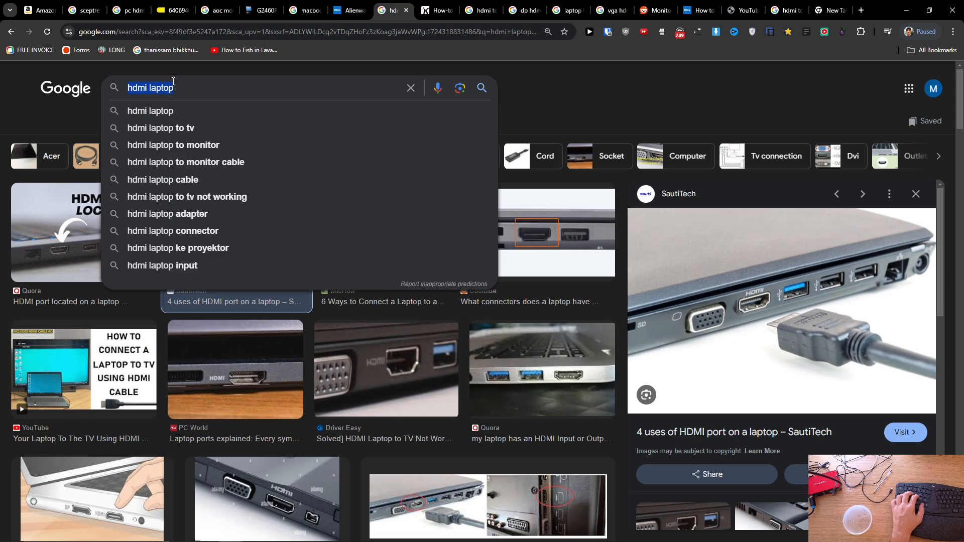
Search Google Images for 'hdmi usb c adapter'
text(hdmi usb c ada)
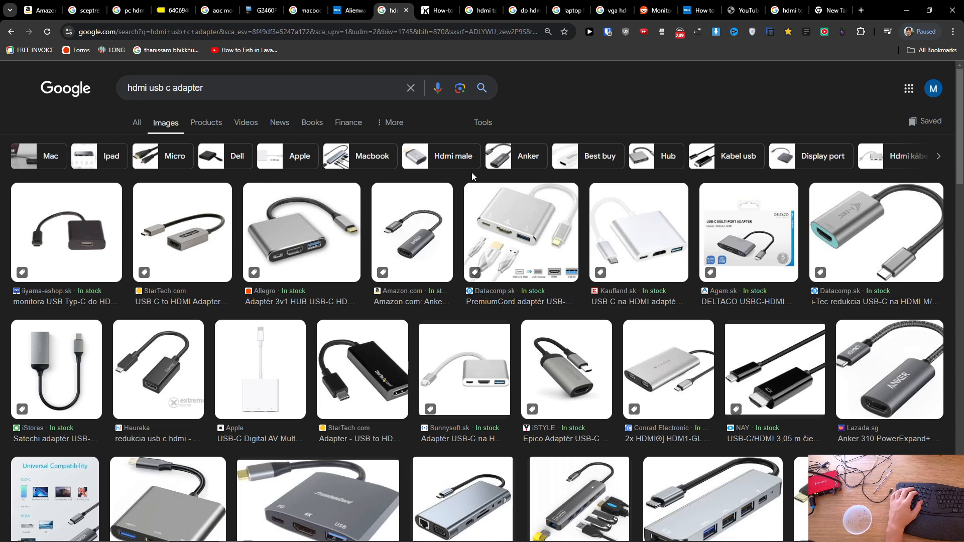
mouse_move(461, 177)
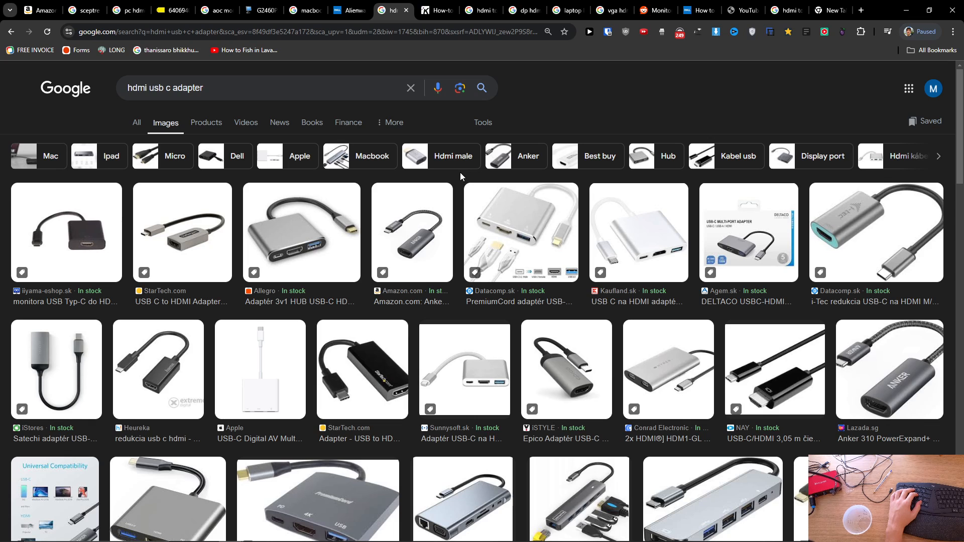
mouse_move(201, 248)
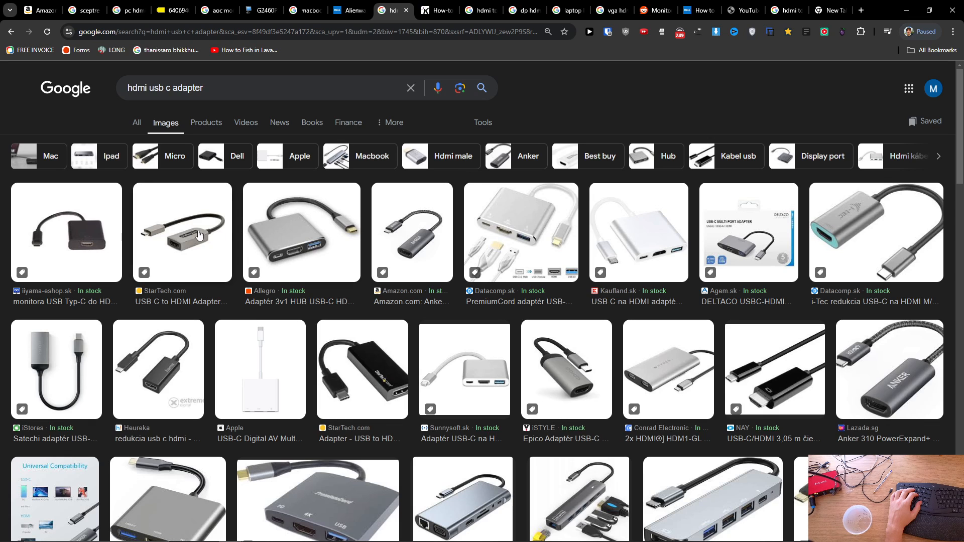
mouse_move(175, 235)
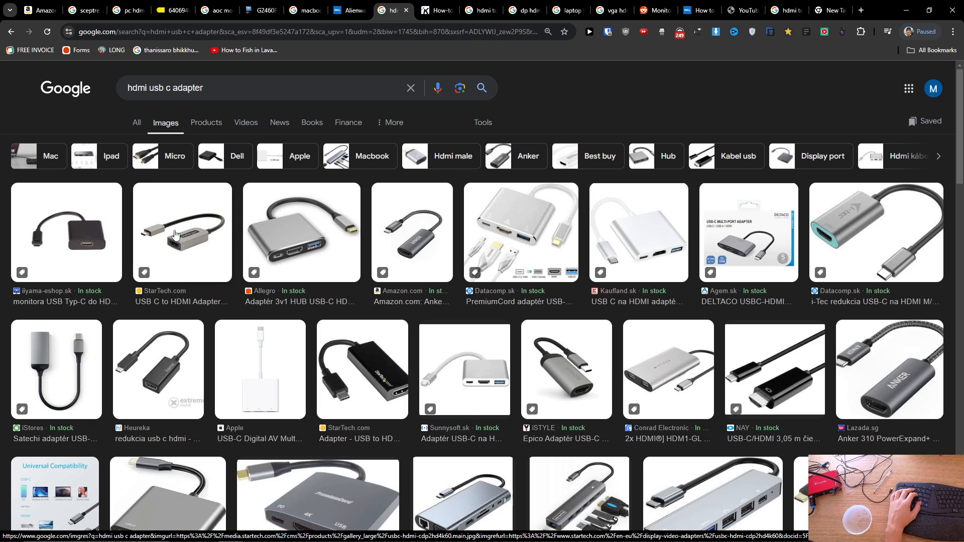